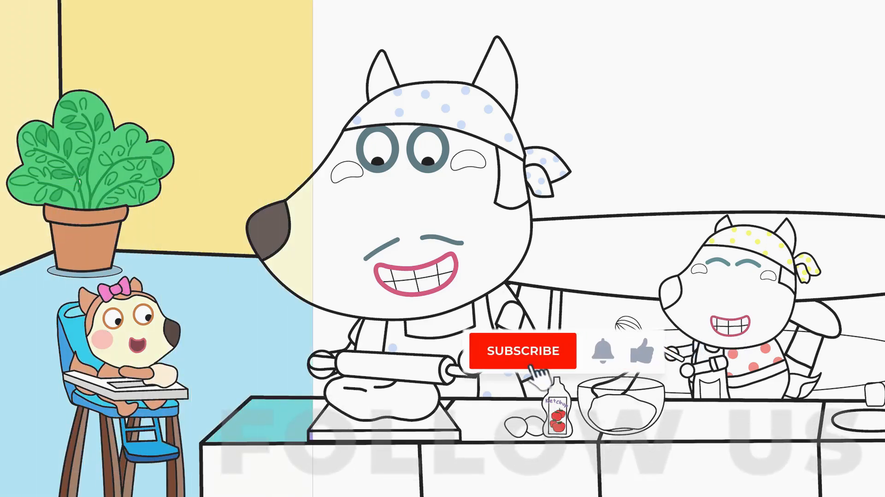
- Show the Photoshop canvas with the partially coloured kitchen line art and the Eyedropper selected
{"action": "left_click", "coordinate": [523, 350]}
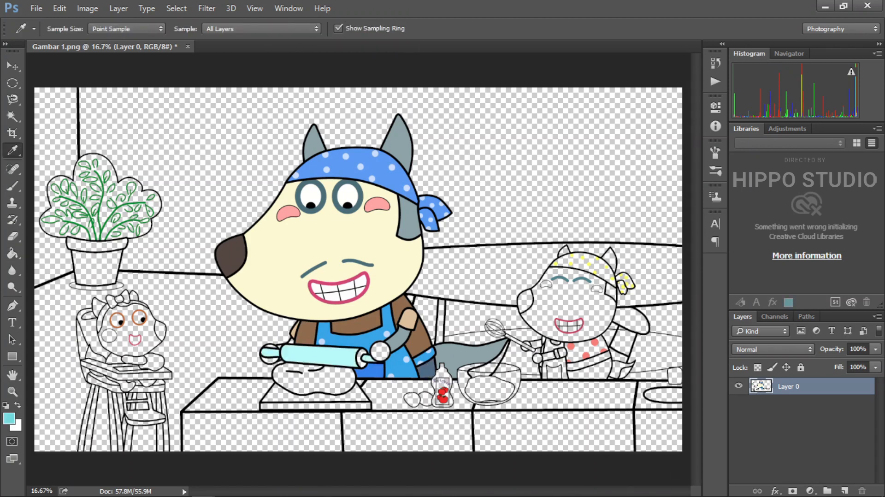
- Fill the small wolf with sampled colours: cream face, yellow bandana and apron, red shirt, dark navy trousers
{"action": "left_click", "coordinate": [11, 253]}
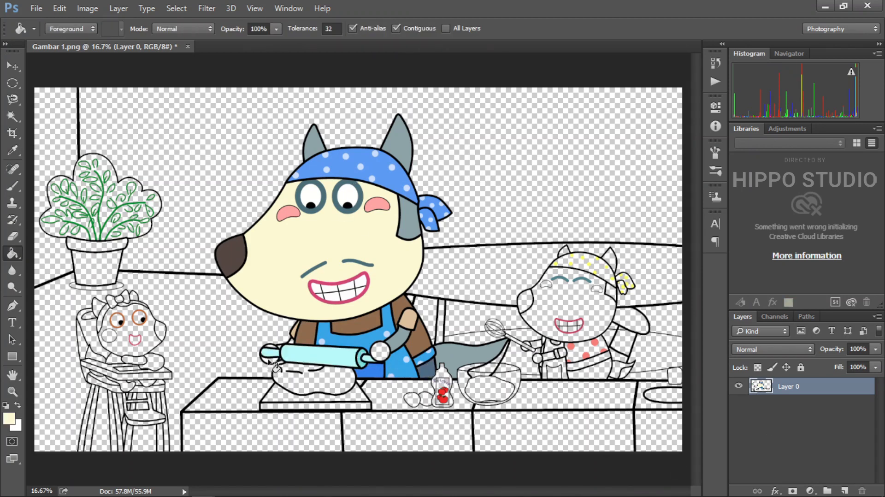
{"action": "left_click", "coordinate": [12, 152]}
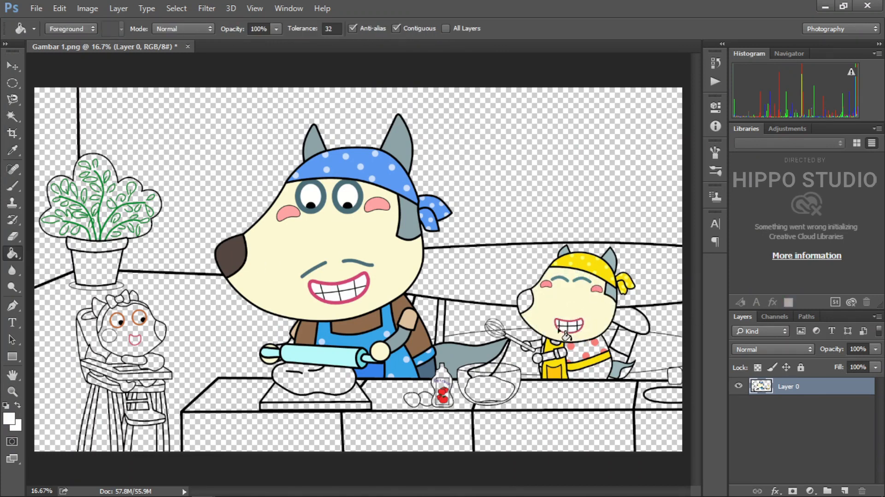
{"action": "left_click", "coordinate": [567, 339]}
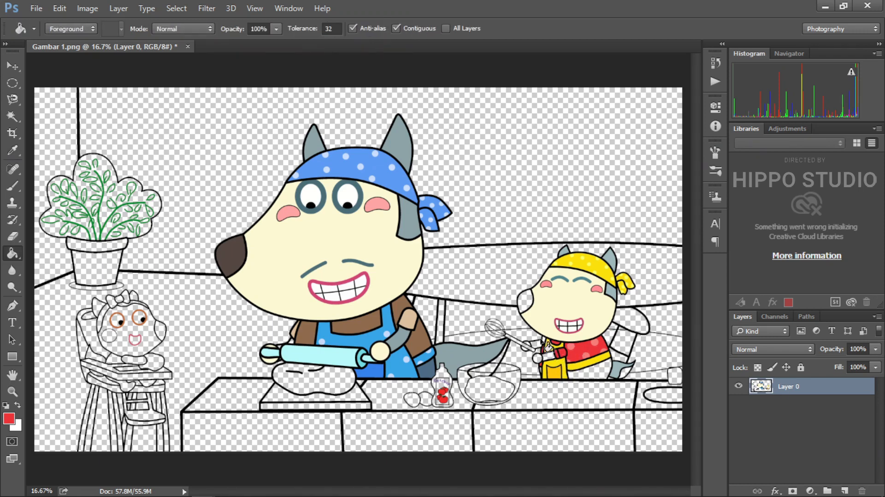
{"action": "left_click", "coordinate": [12, 151]}
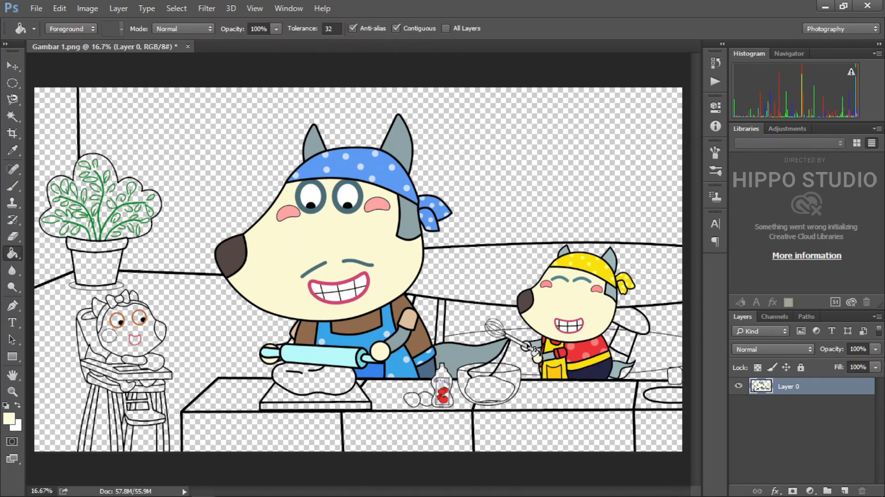
{"action": "left_click", "coordinate": [11, 150]}
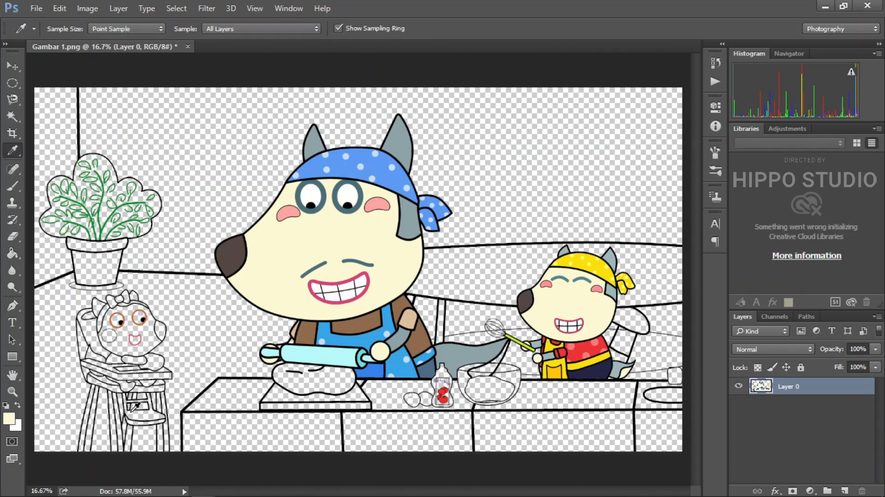
- Fill the baby bear brown, her bow pink, the dough cream, and sample blue for the chair seat
{"action": "left_click", "coordinate": [130, 339]}
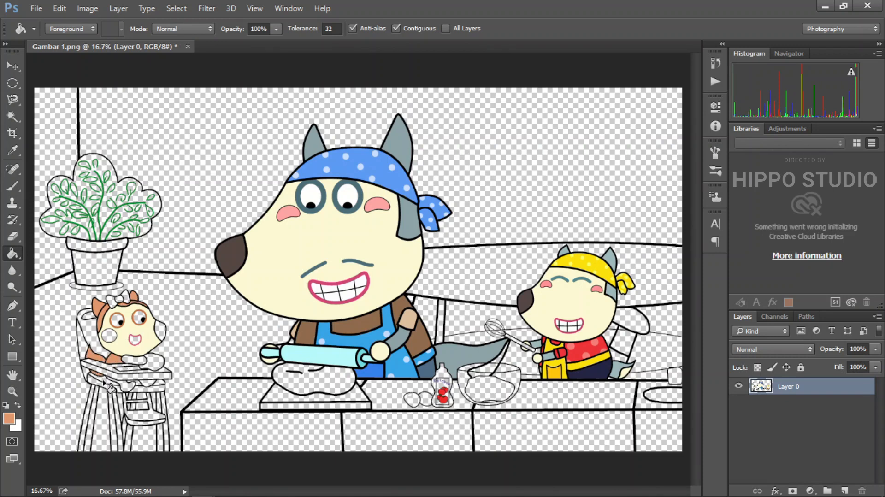
{"action": "left_click", "coordinate": [11, 150]}
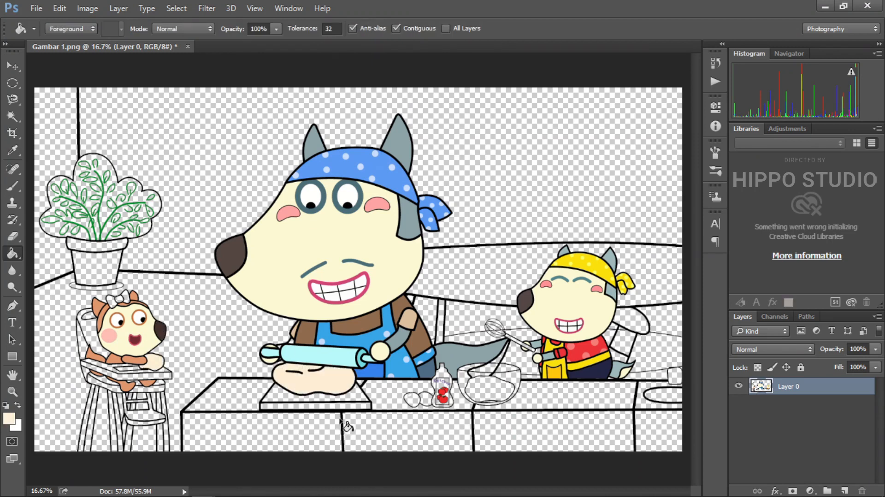
{"action": "left_click", "coordinate": [12, 150]}
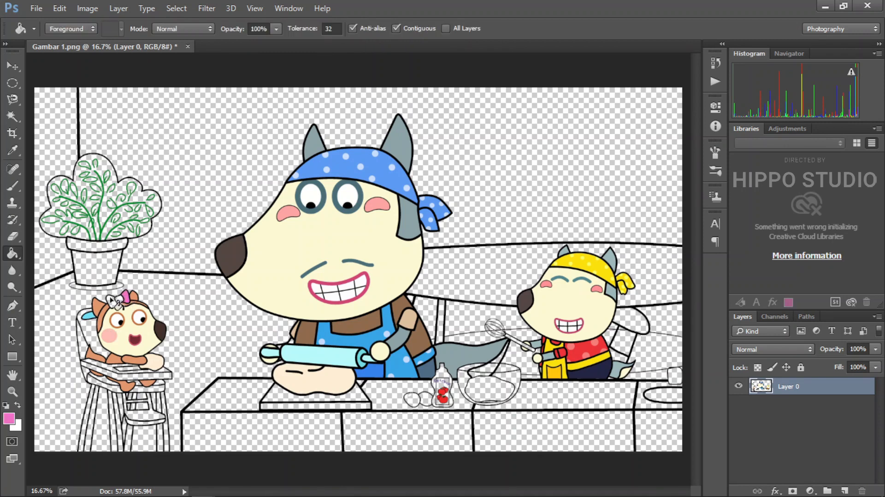
{"action": "left_click", "coordinate": [12, 150]}
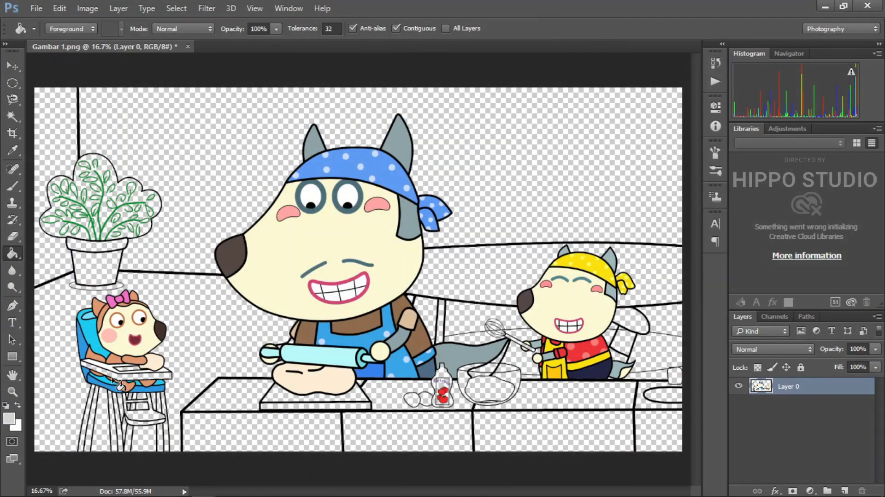
{"action": "left_click", "coordinate": [11, 152]}
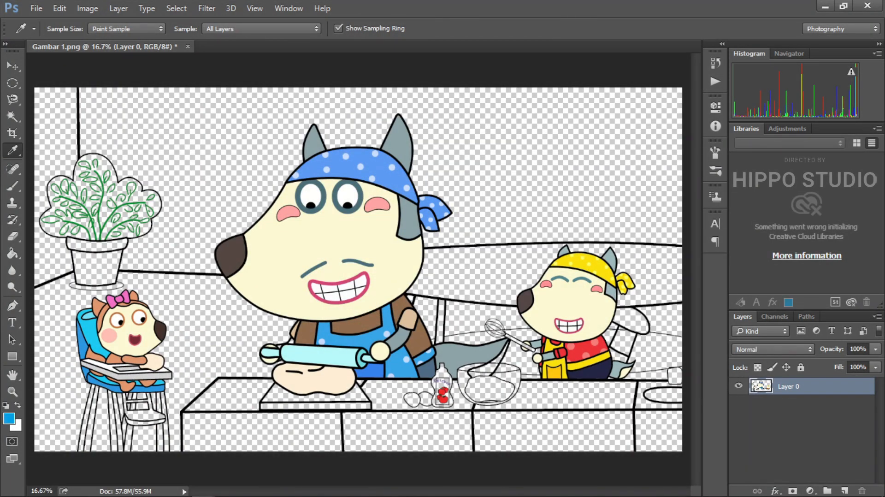
- Fill the high chair's legs and frame with sampled brown, then sample a darker brown
{"action": "left_click", "coordinate": [12, 253]}
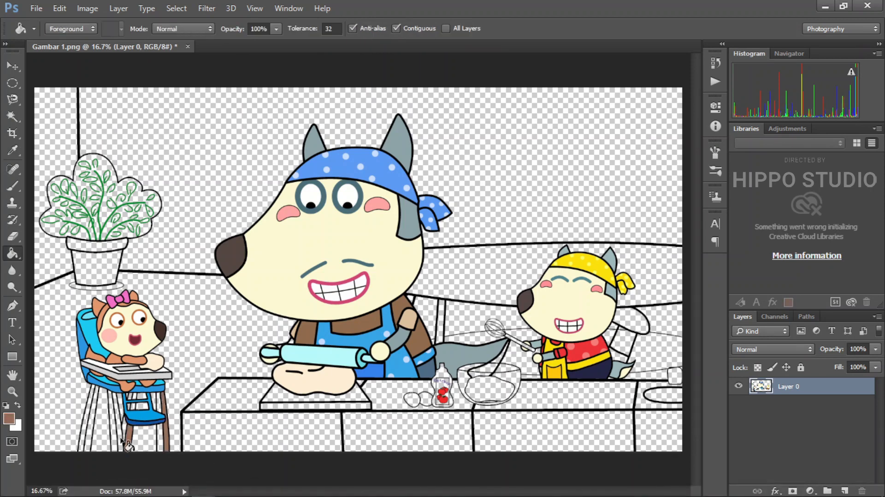
{"action": "left_click", "coordinate": [11, 151]}
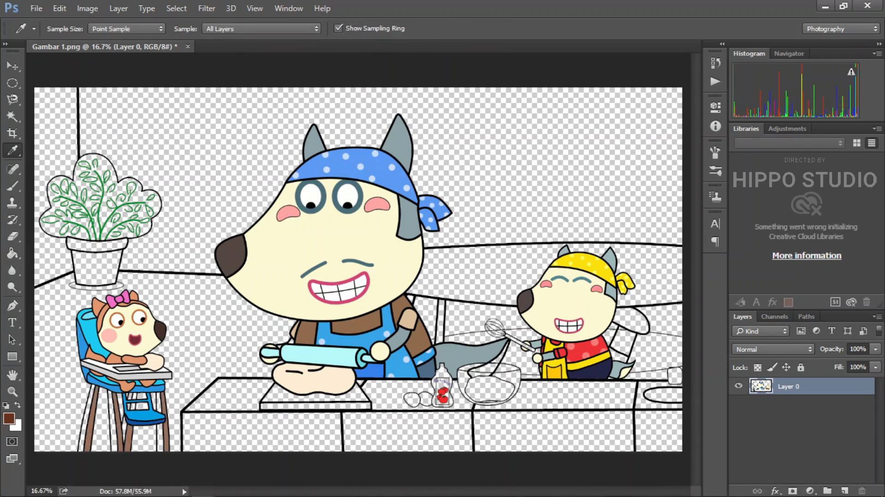
{"action": "left_click", "coordinate": [12, 253]}
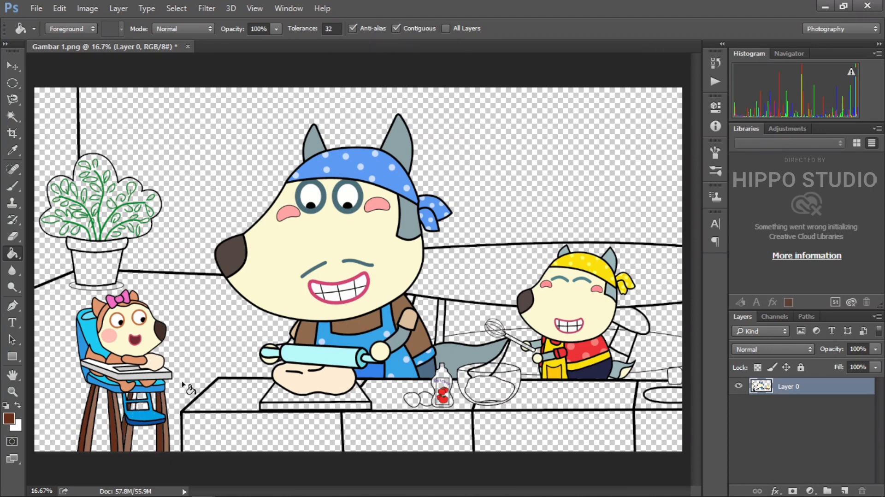
{"action": "mouse_move", "coordinate": [186, 434]}
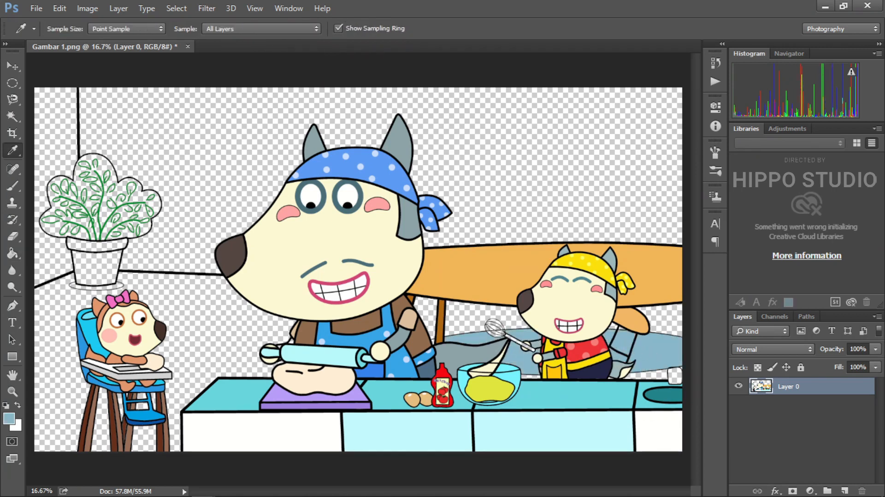
- Fill the floor light blue and the potted plant's leaves green with sampled colours
{"action": "left_click", "coordinate": [12, 253]}
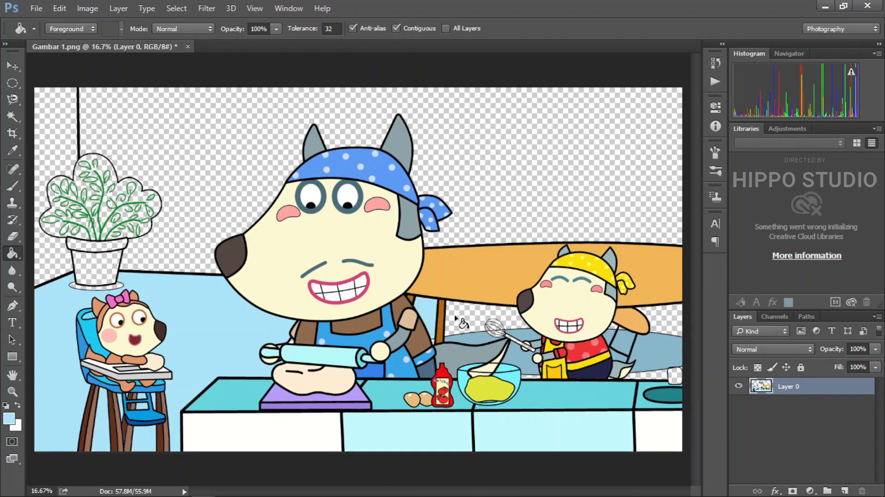
{"action": "left_click", "coordinate": [12, 151]}
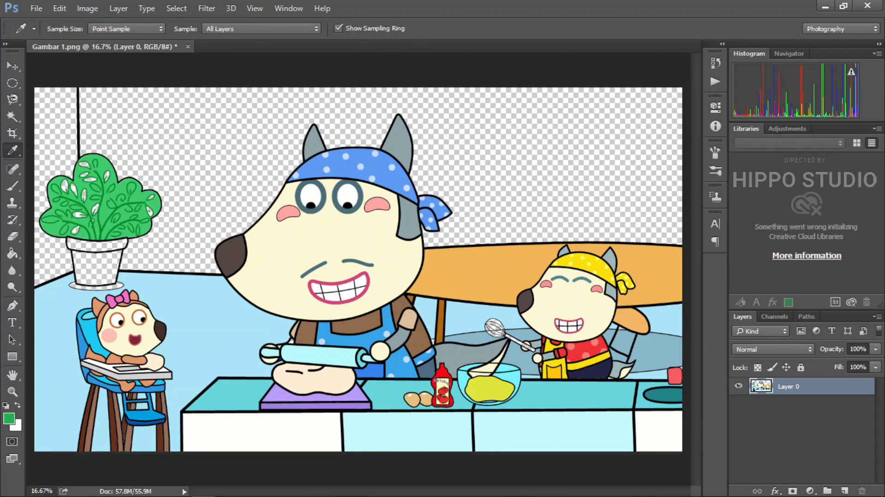
{"action": "left_click", "coordinate": [12, 253]}
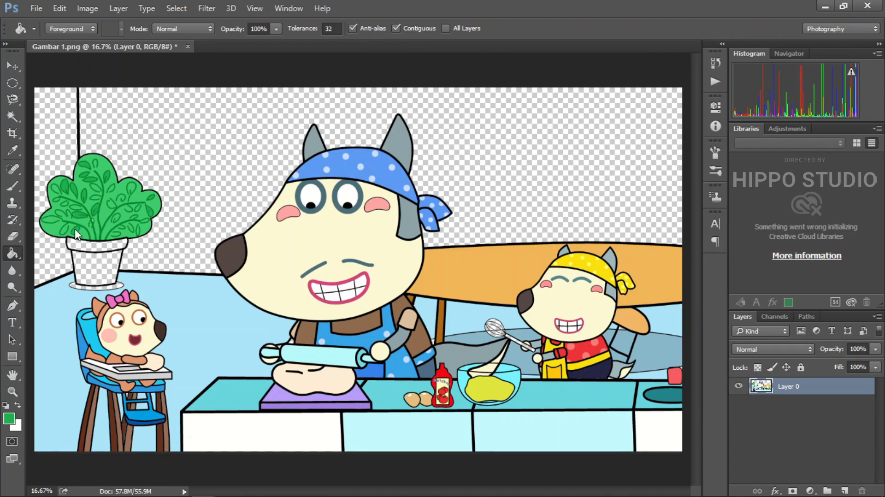
{"action": "left_click", "coordinate": [12, 151]}
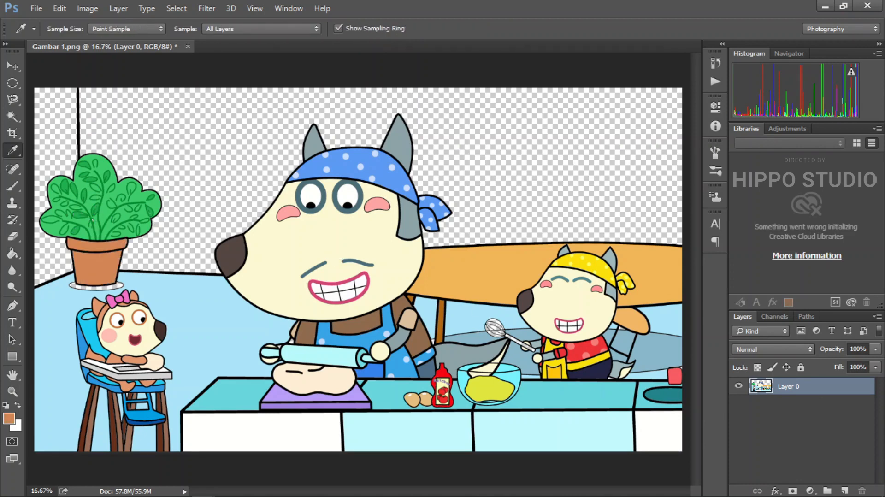